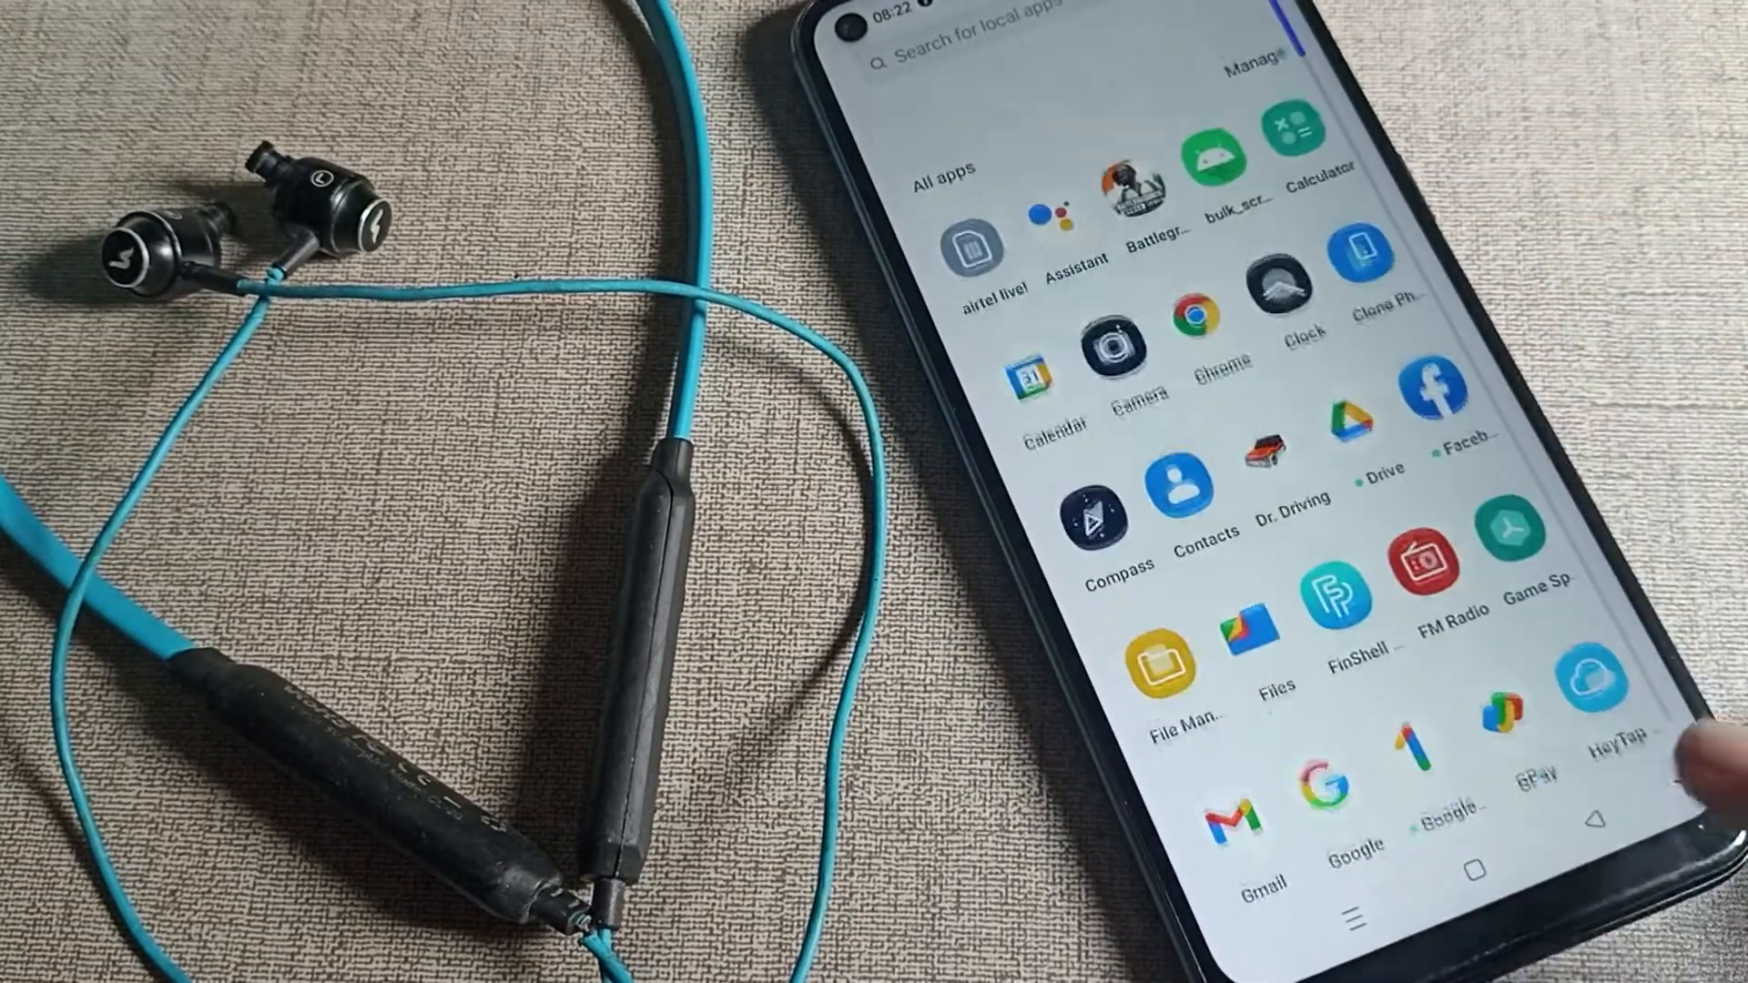
Launch the Settings app from the app drawer and reach the Bluetooth paired-devices list.
scroll(down, 3)
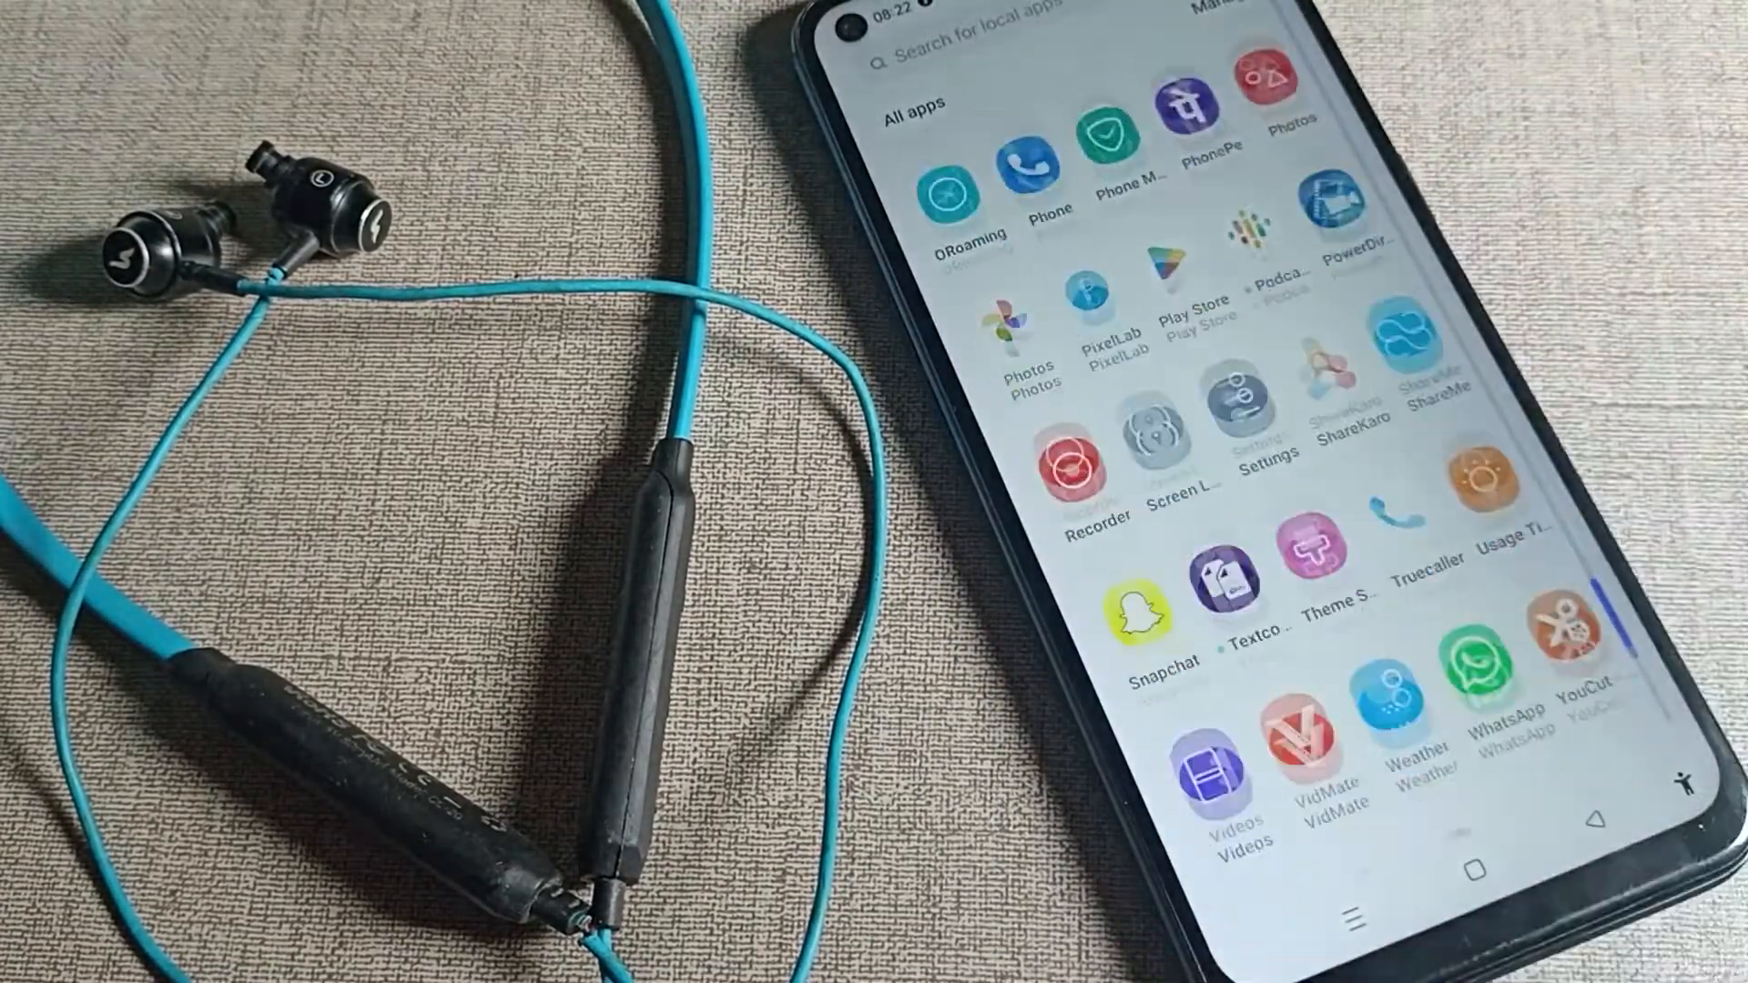
scroll(up, 3)
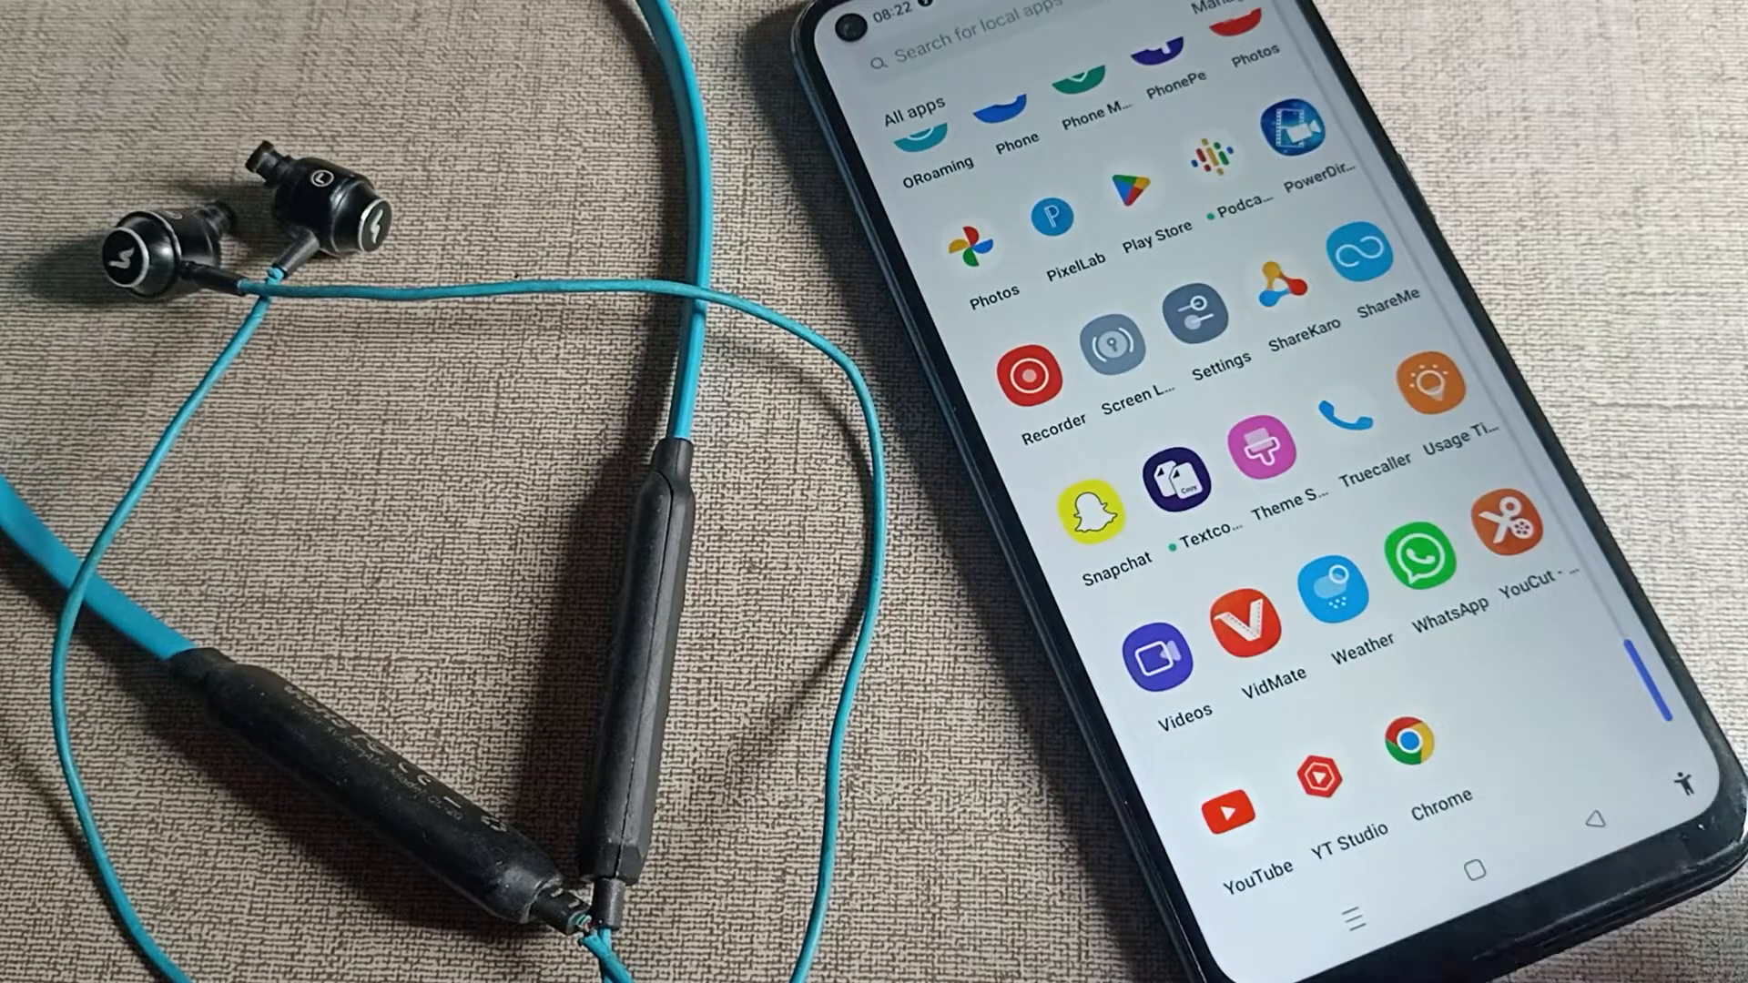
click(1195, 348)
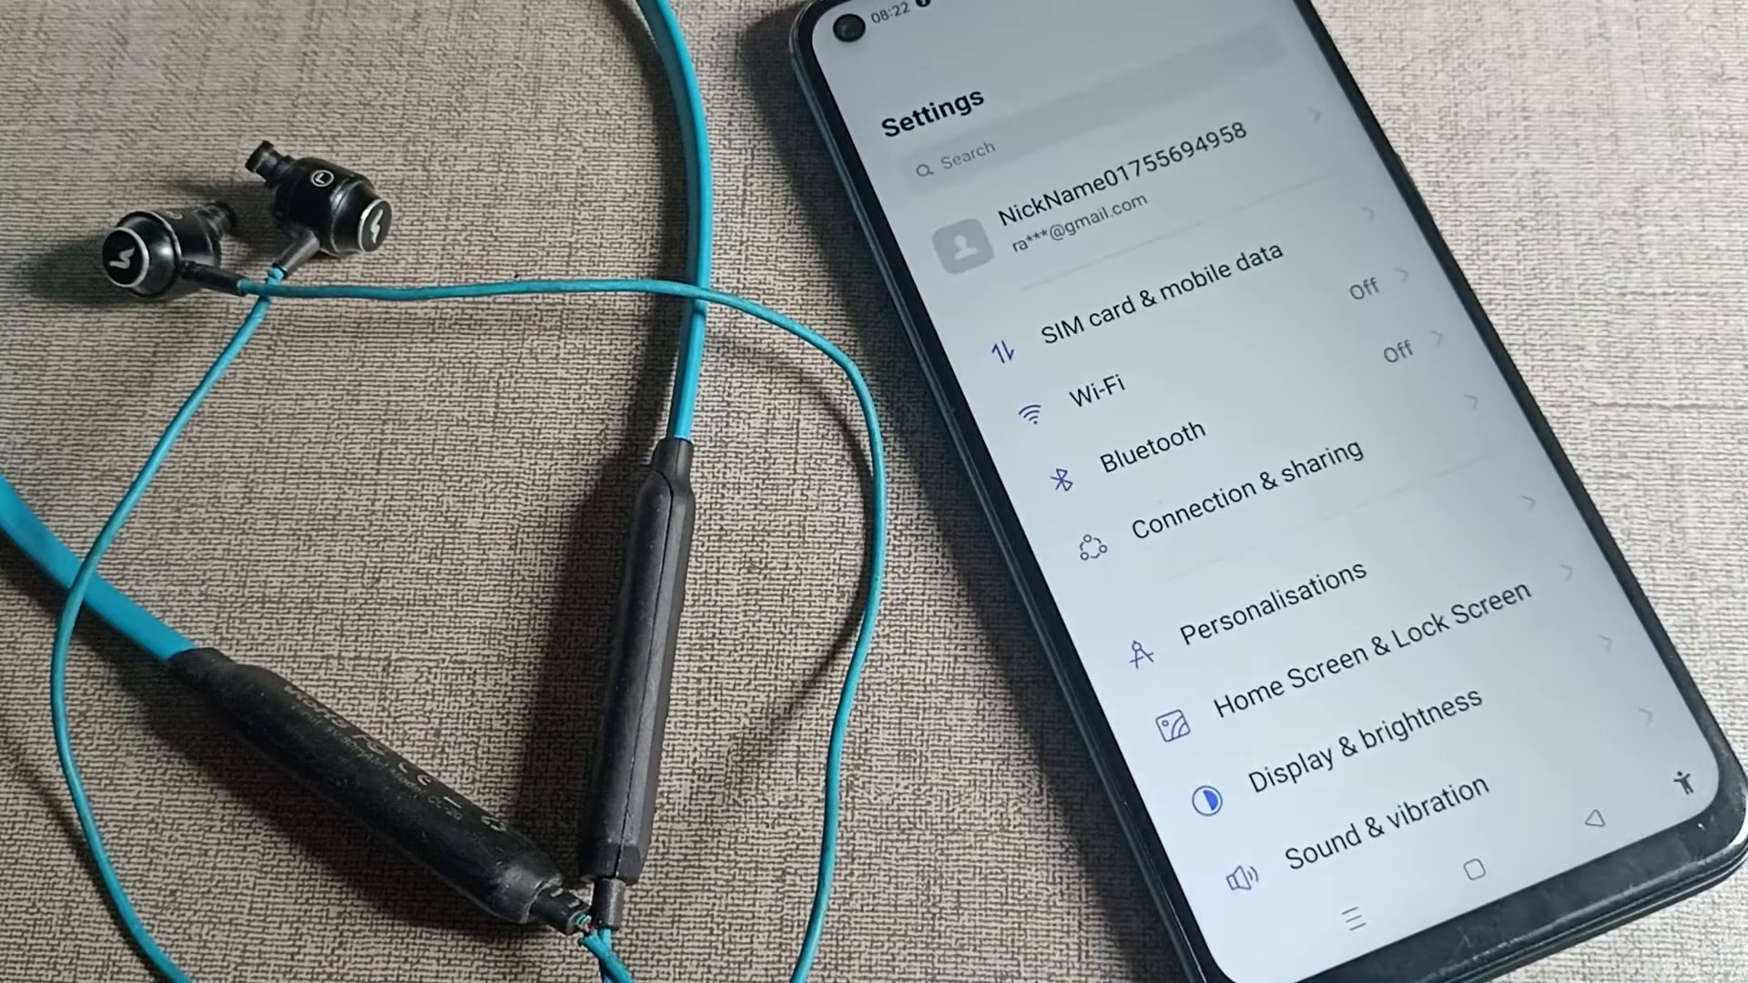
scroll(down, 3)
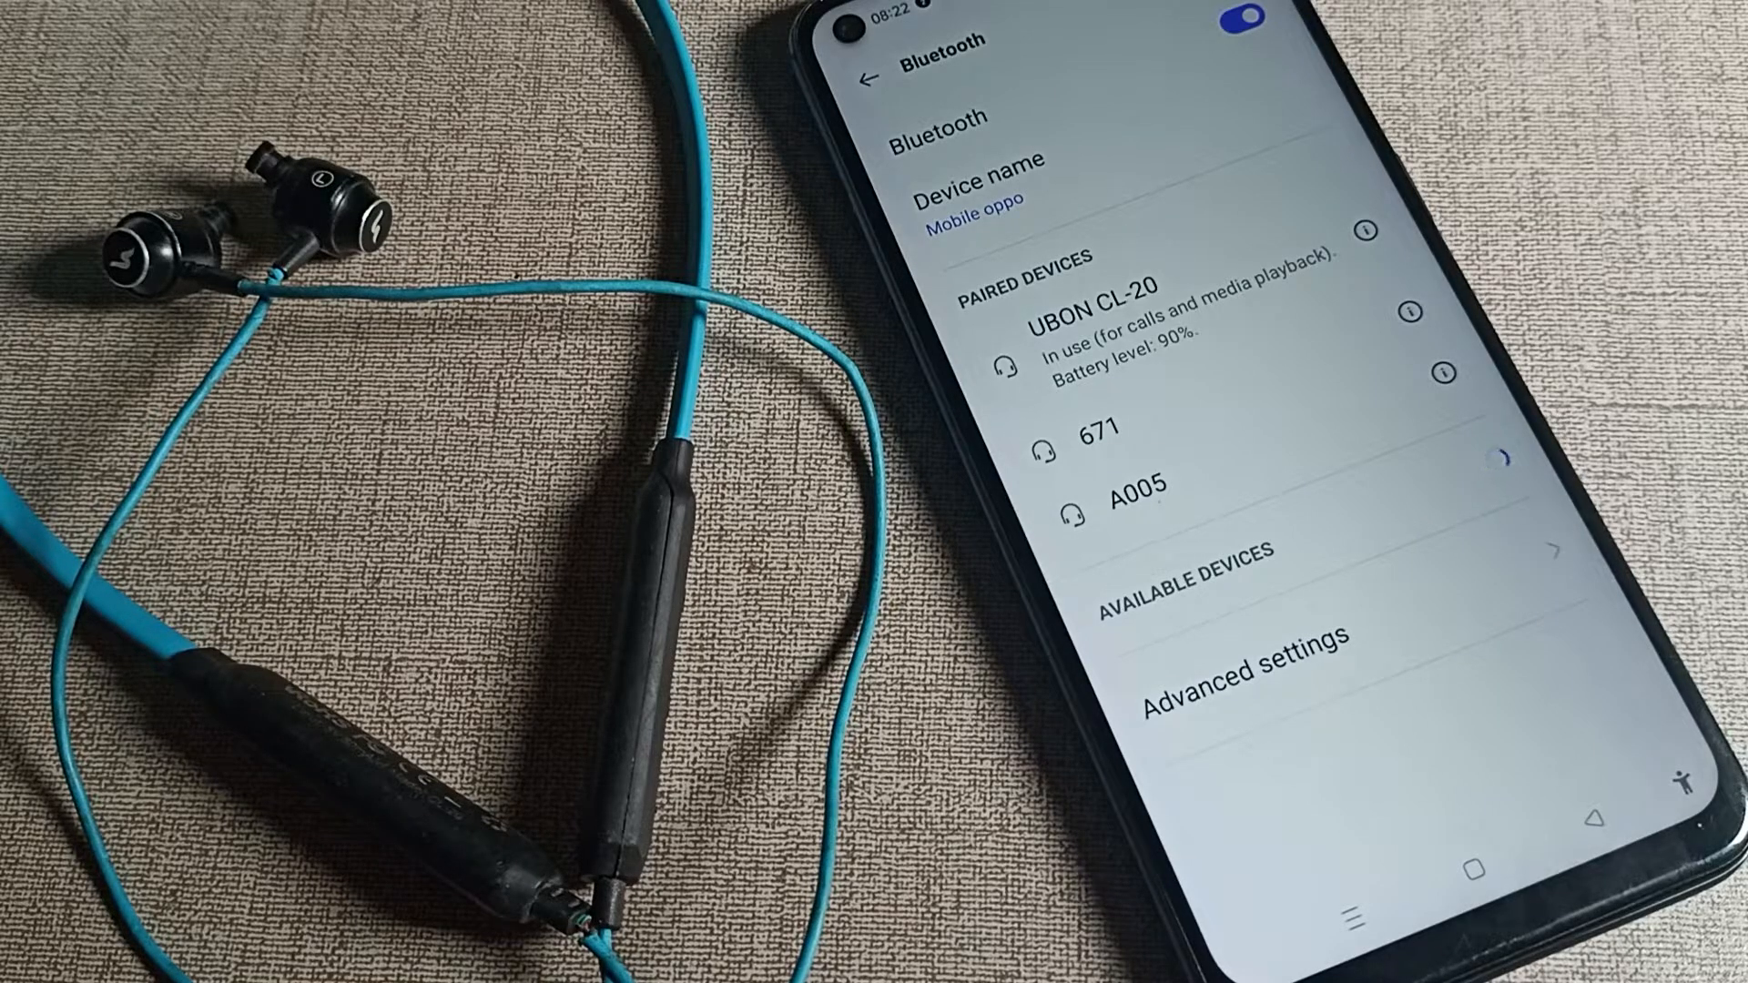
Disconnect the UBON CL-20 earphone from its device details so it shows as not in use.
click(1369, 306)
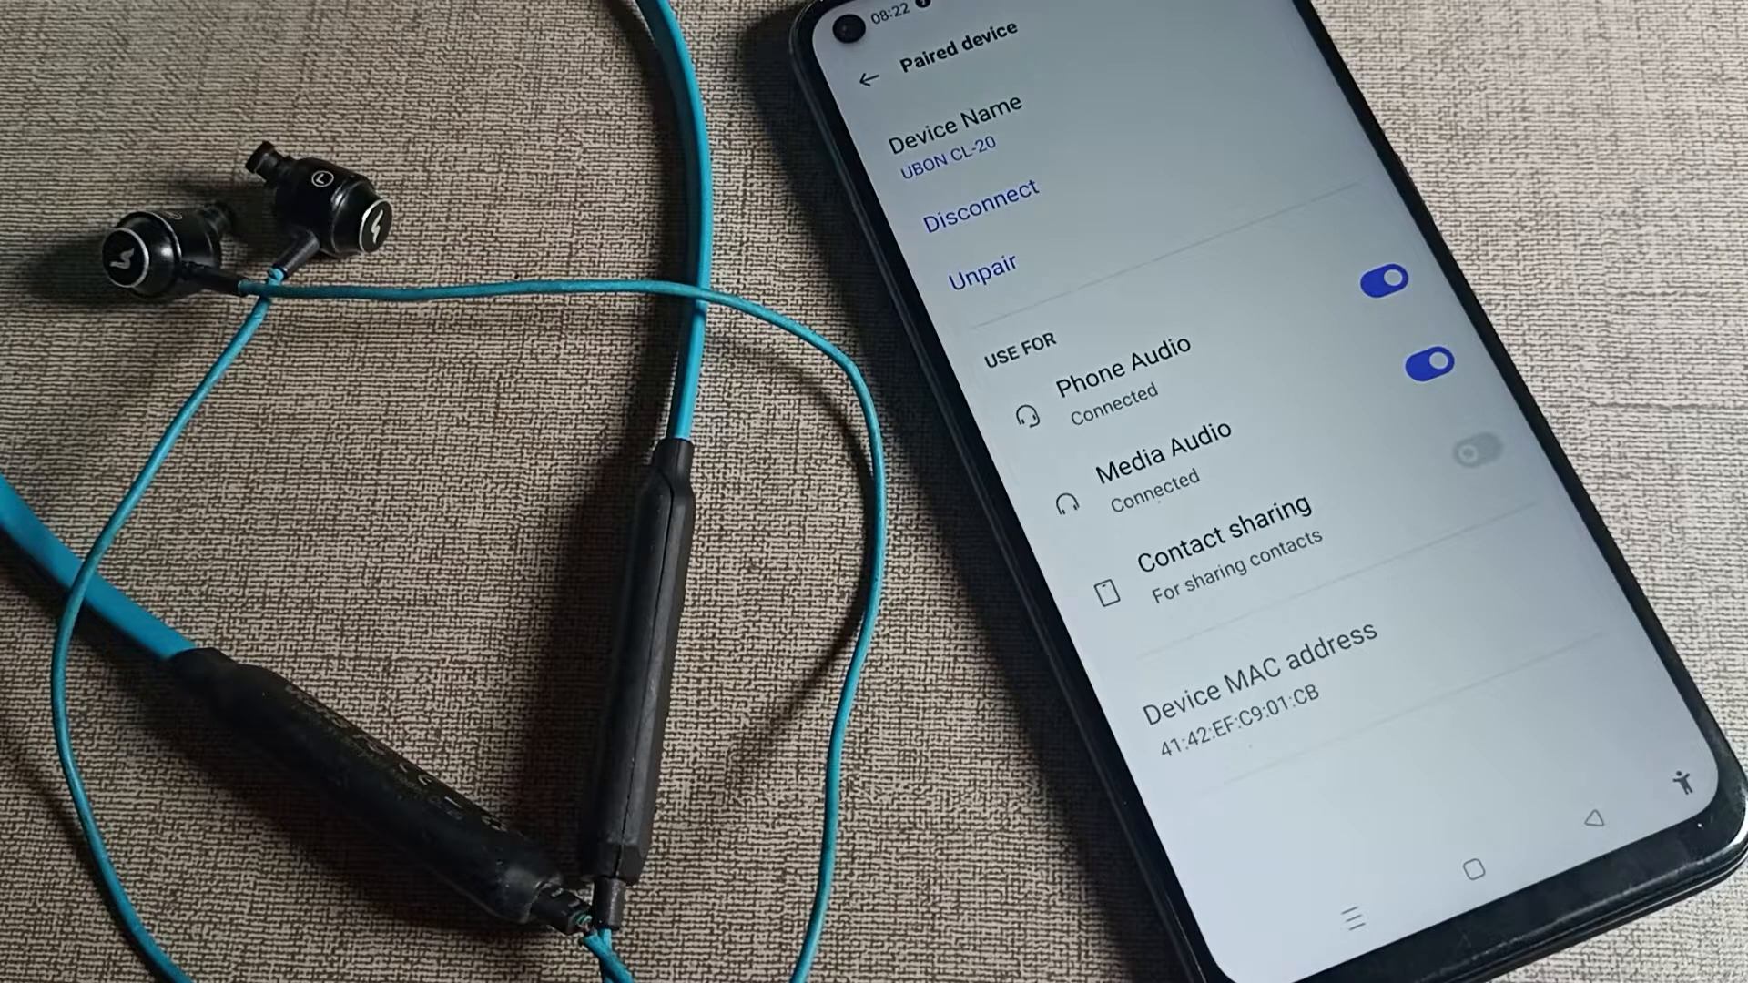
click(871, 77)
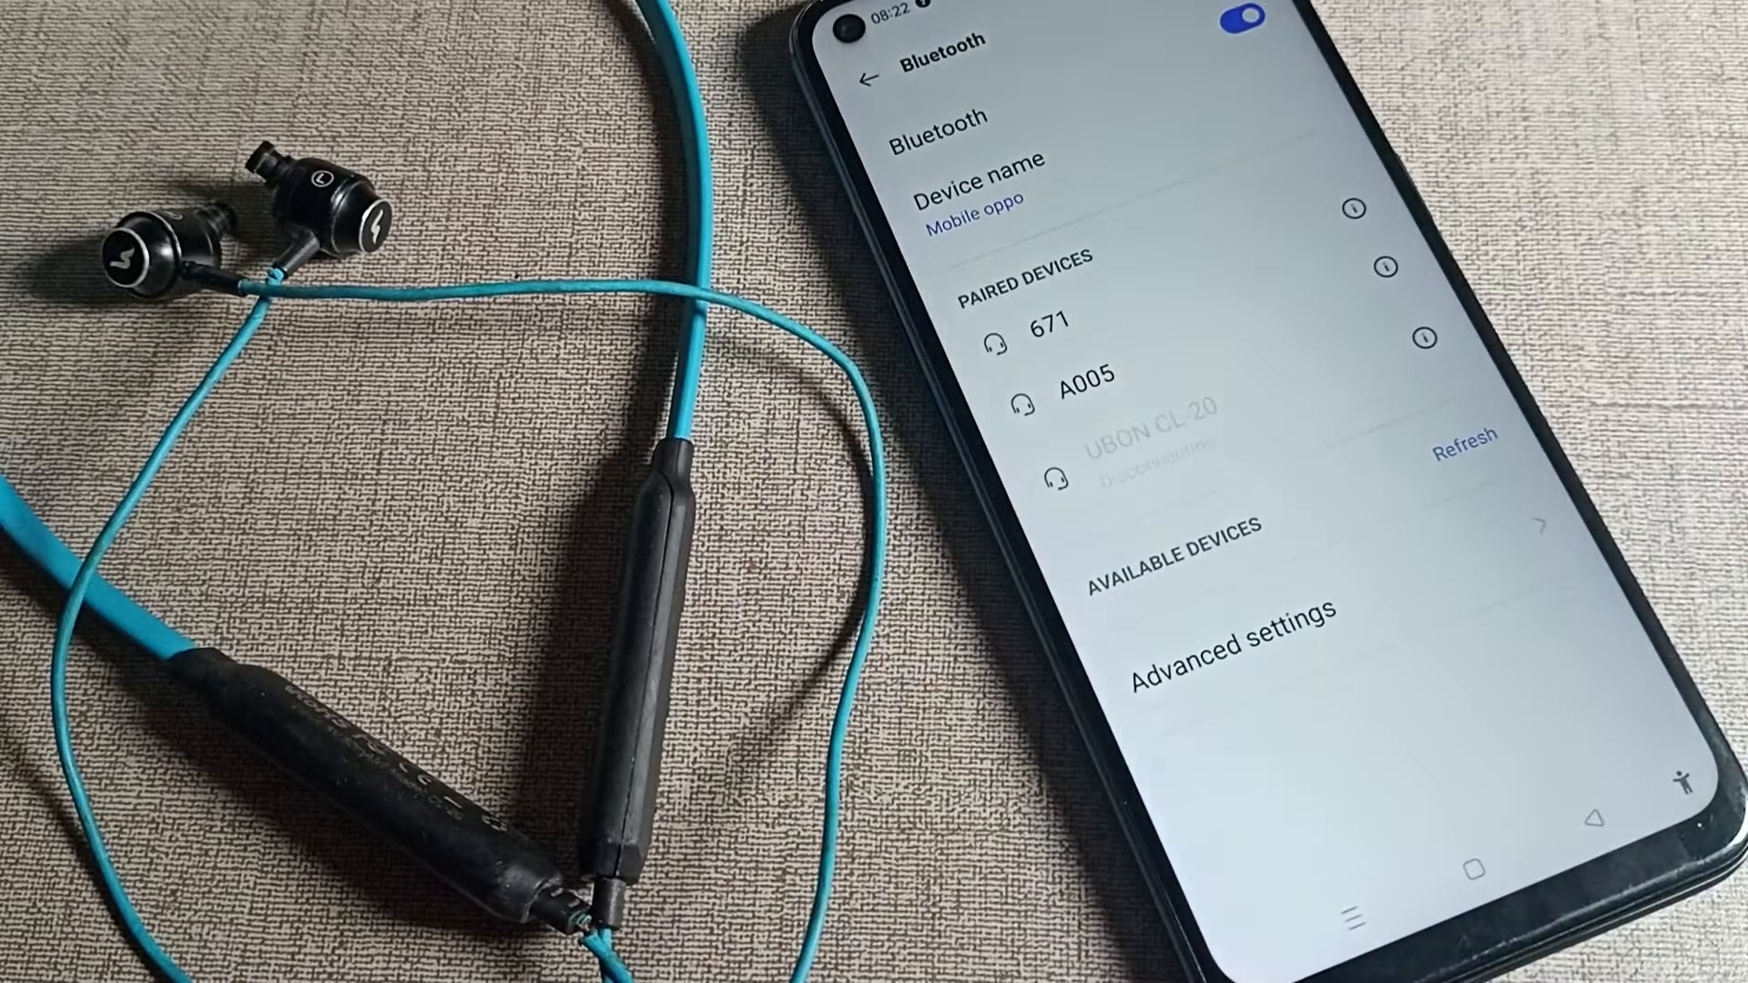